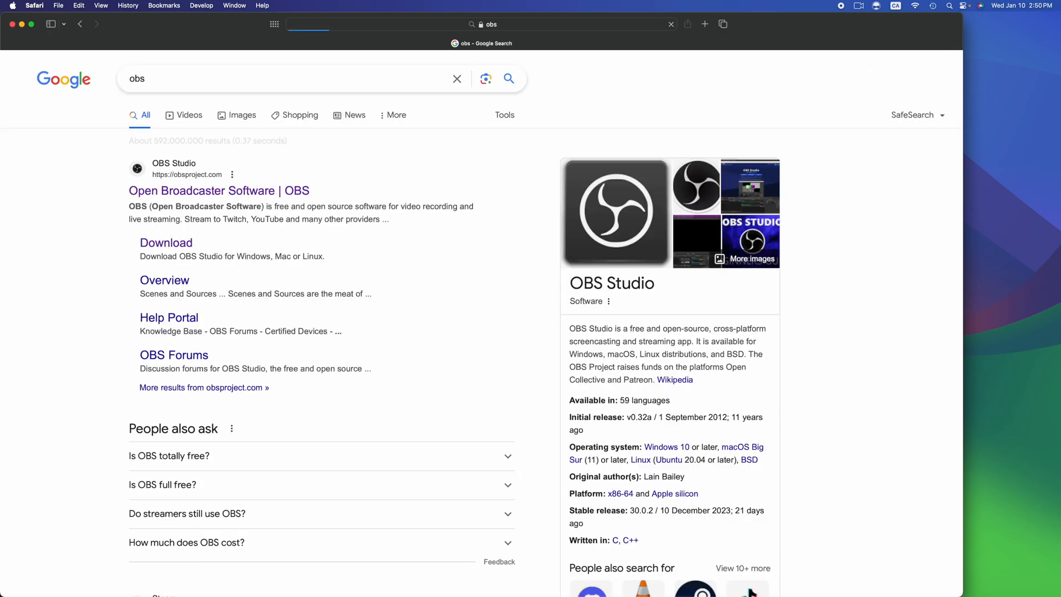
# Go to the official OBS Studio website from the 'Open Broadcaster Software | OBS' search result.
pyautogui.click(217, 190)
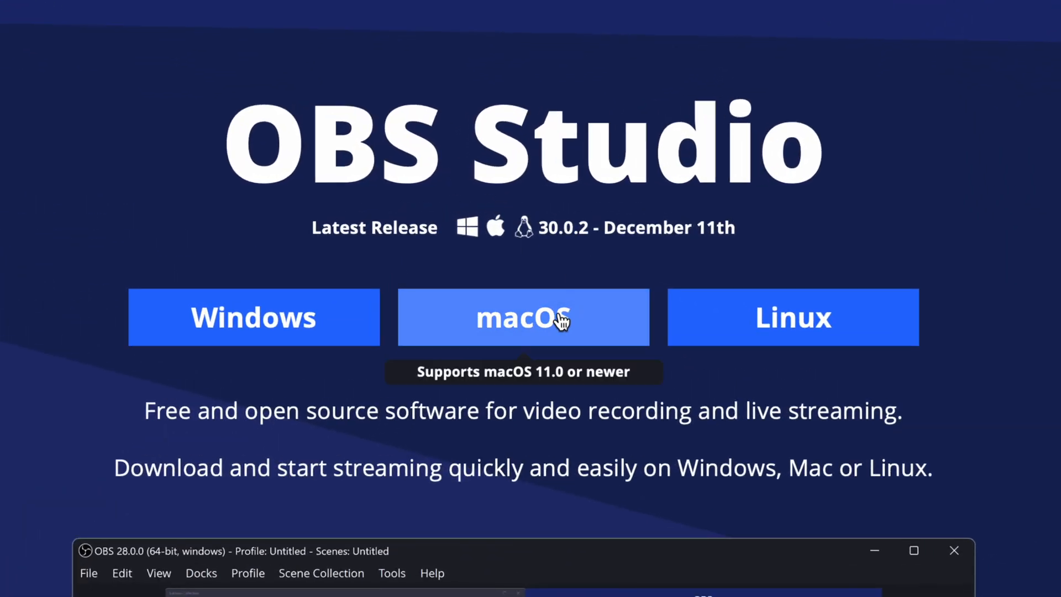
# Download the OBS Studio 30.0.2 macOS (Apple Silicon) build and mount its .dmg from Downloads.
pyautogui.click(523, 317)
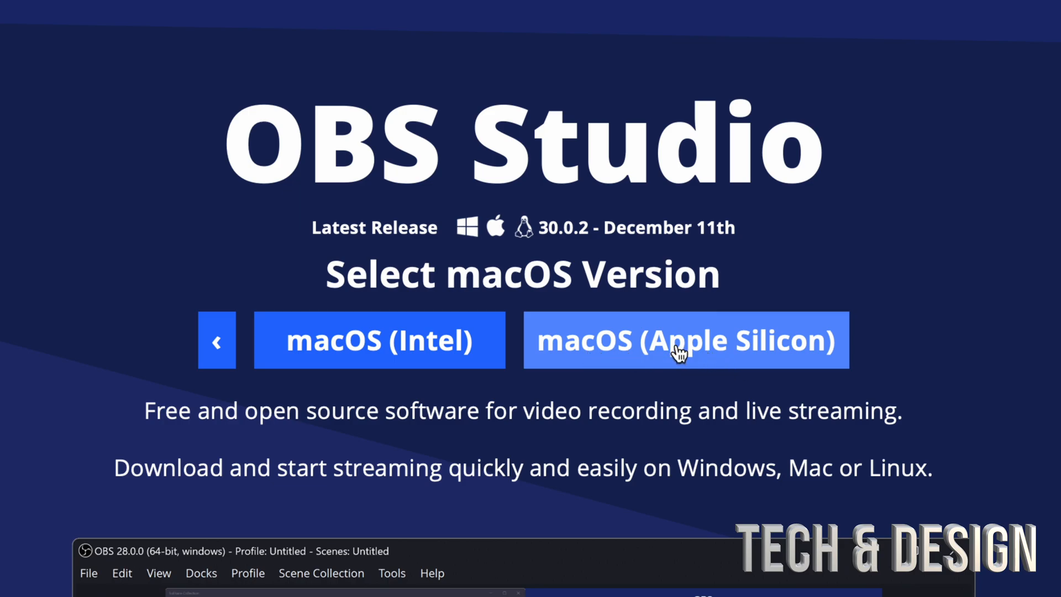
pyautogui.click(685, 341)
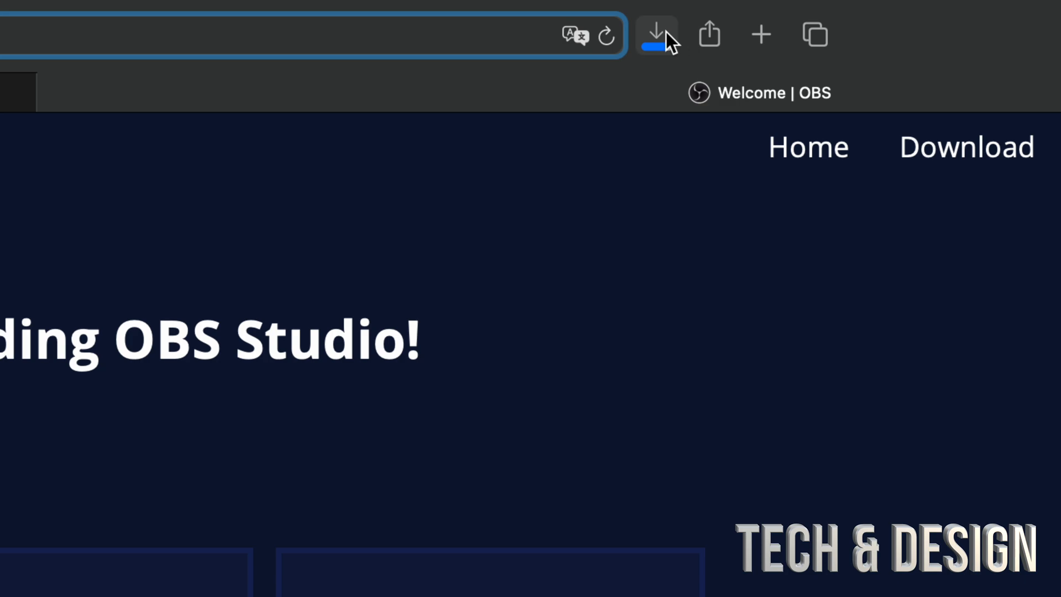
pyautogui.click(657, 36)
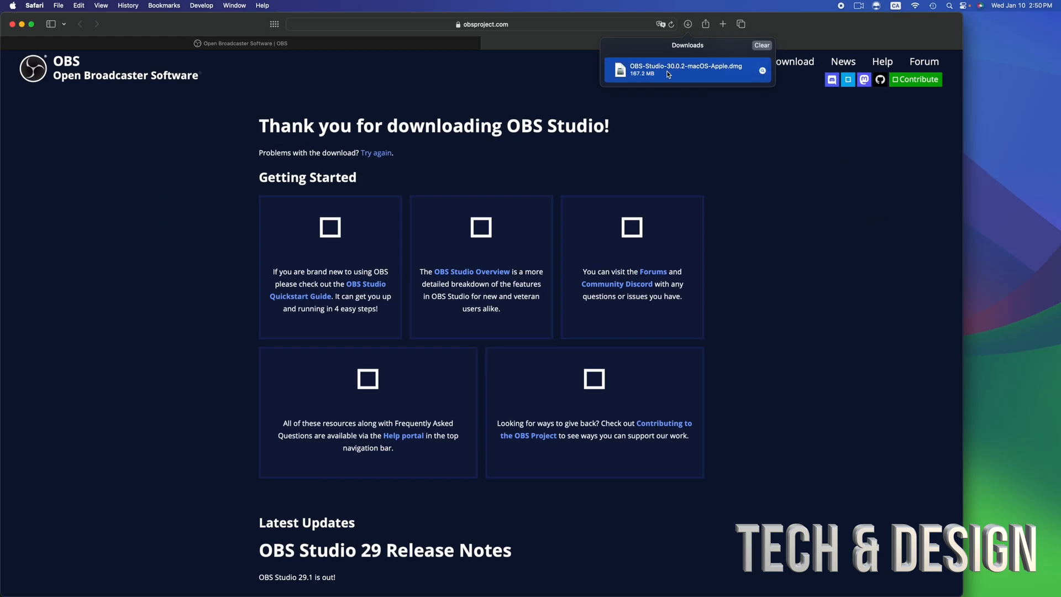
pyautogui.doubleClick(682, 69)
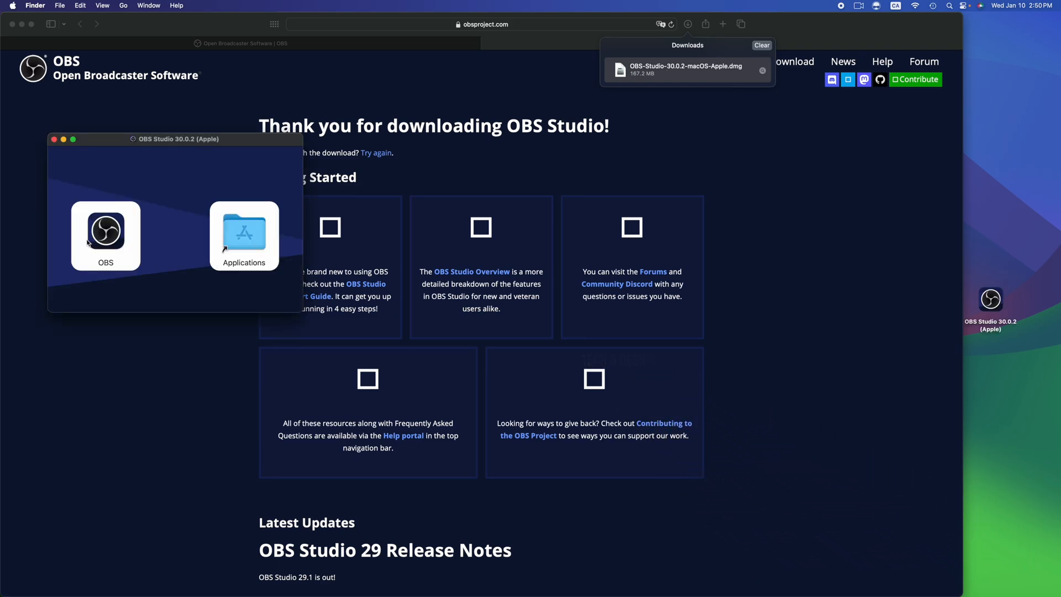
# Copy OBS into Applications, replacing the existing copy, and eject the OBS Studio 30.0.2 disk image.
pyautogui.moveTo(106, 230); pyautogui.dragTo(244, 230)
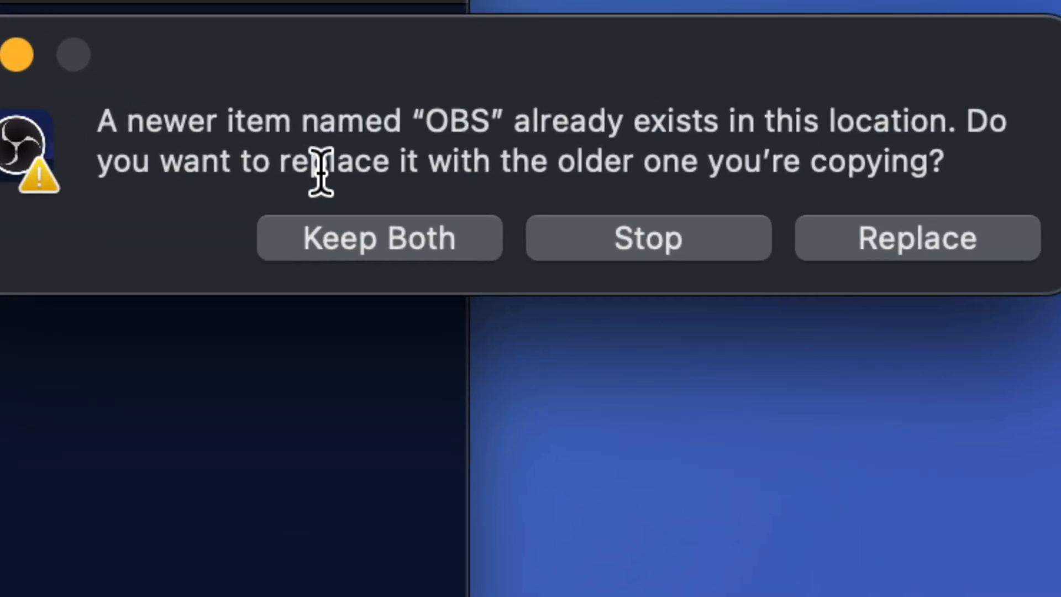
pyautogui.moveTo(791, 217)
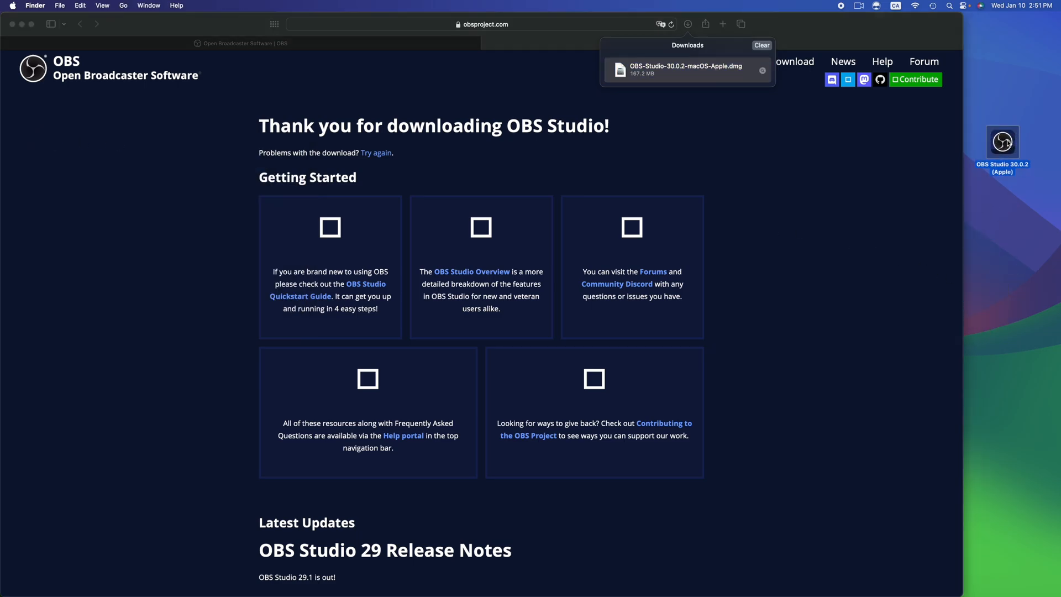
pyautogui.rightClick(1003, 142)
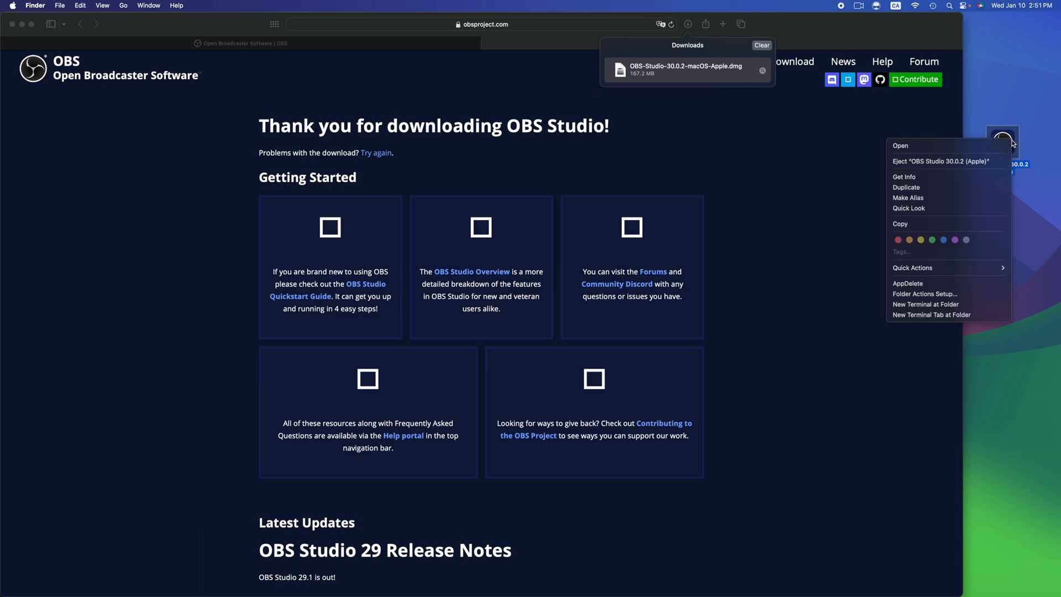
pyautogui.click(1039, 177)
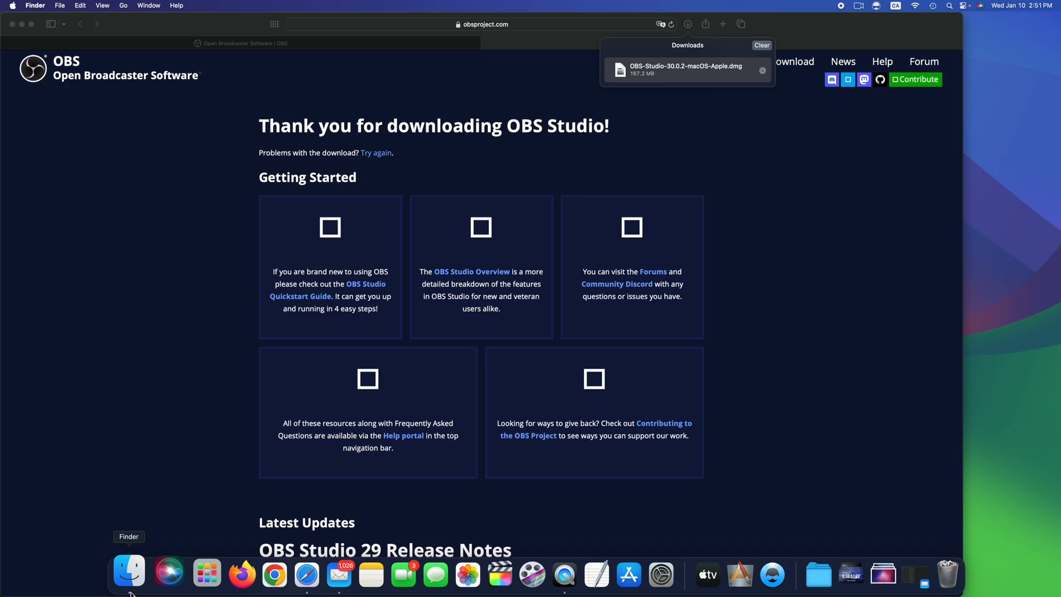
# Launch OBS from the Applications folder and allow it to use the microphone.
pyautogui.click(128, 575)
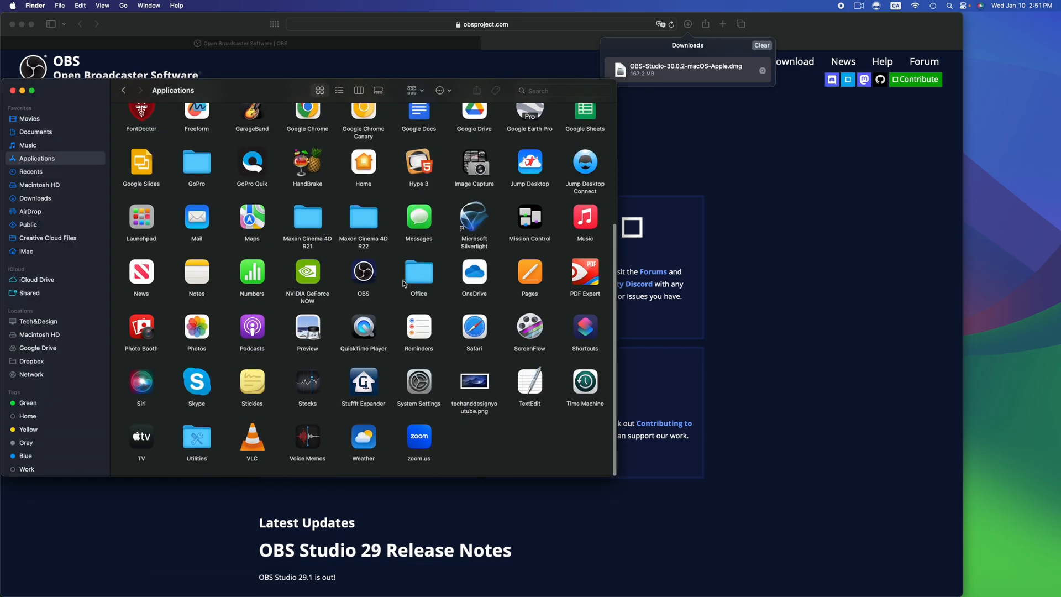
pyautogui.scroll(3)
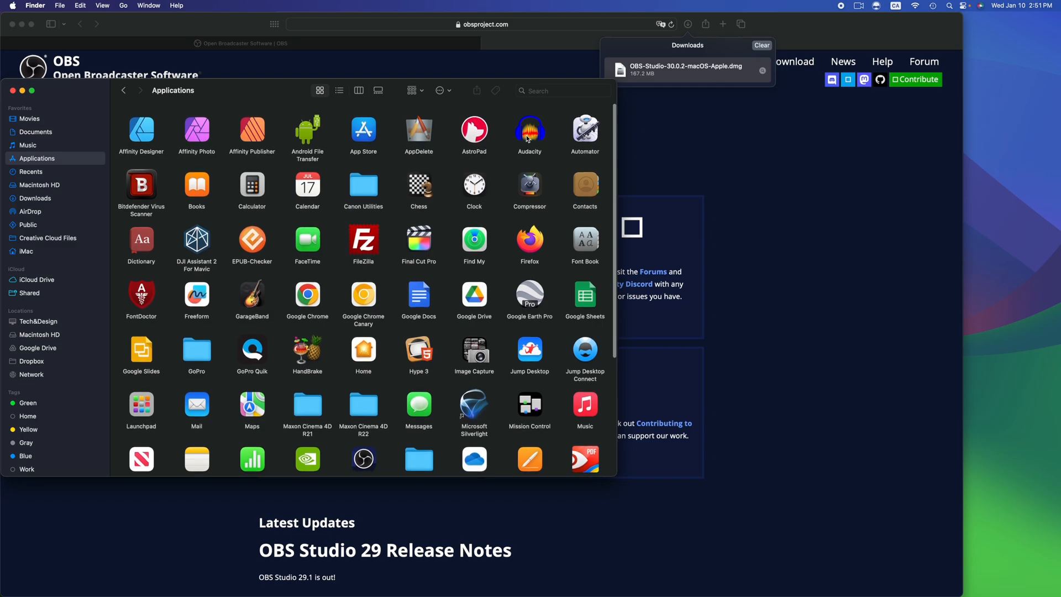
pyautogui.scroll(-3)
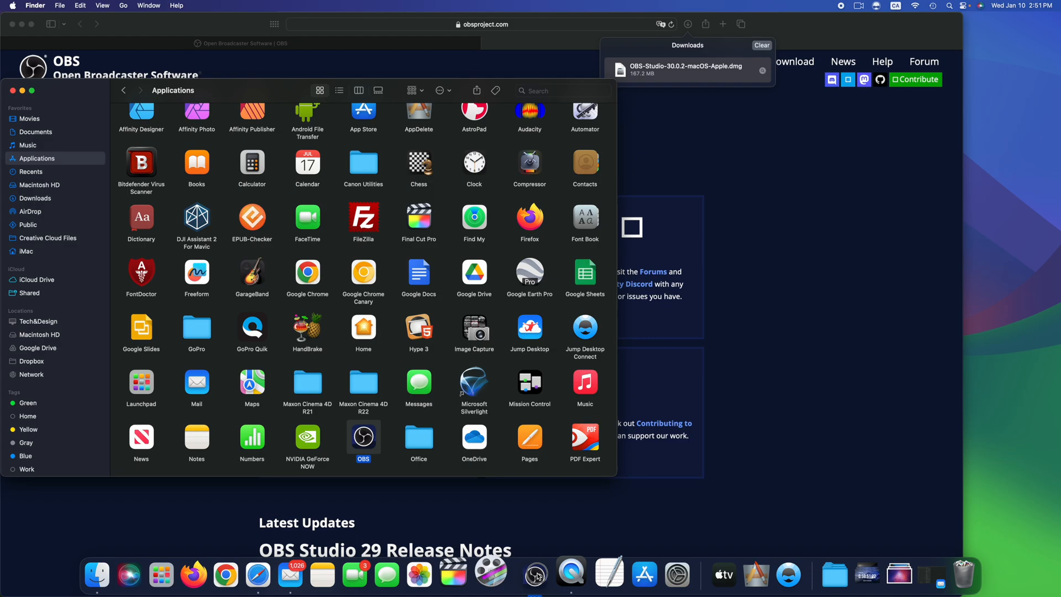
pyautogui.moveTo(531, 572)
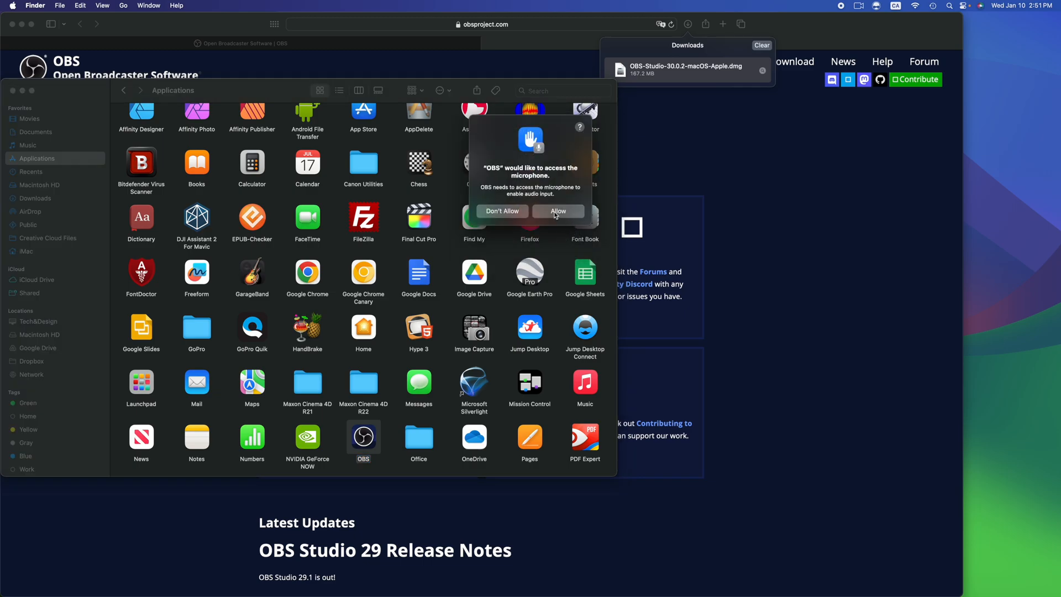
pyautogui.click(557, 210)
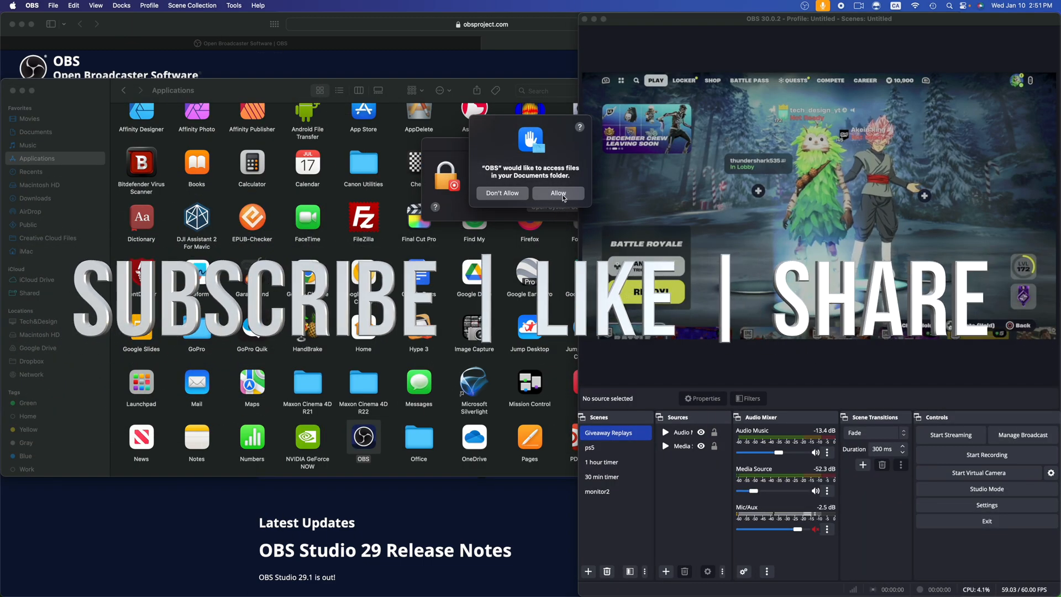